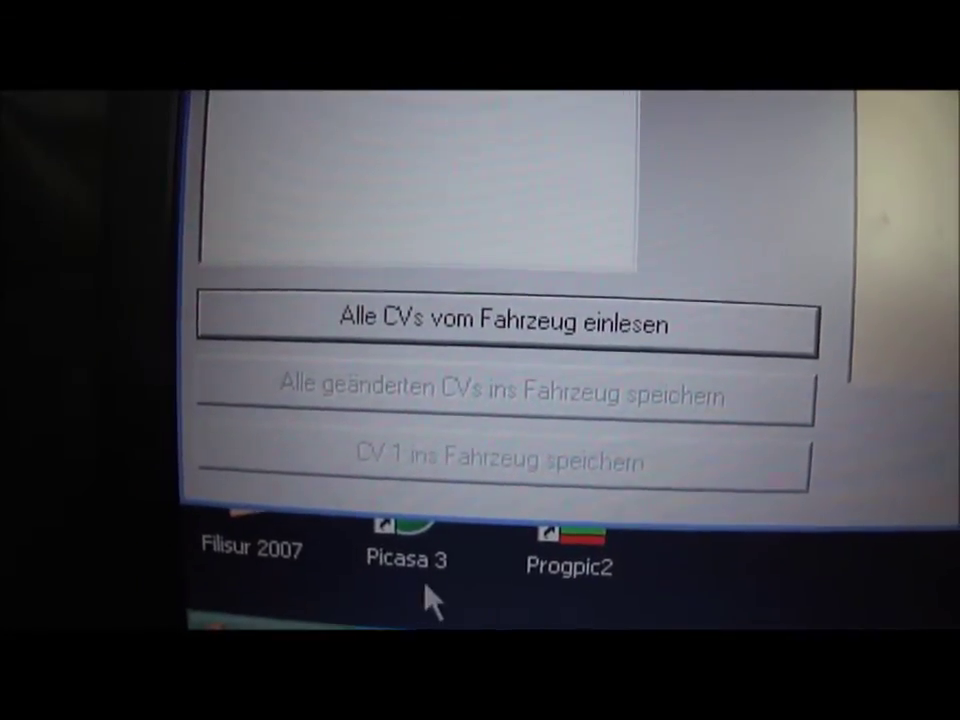
mouse_move(515, 370)
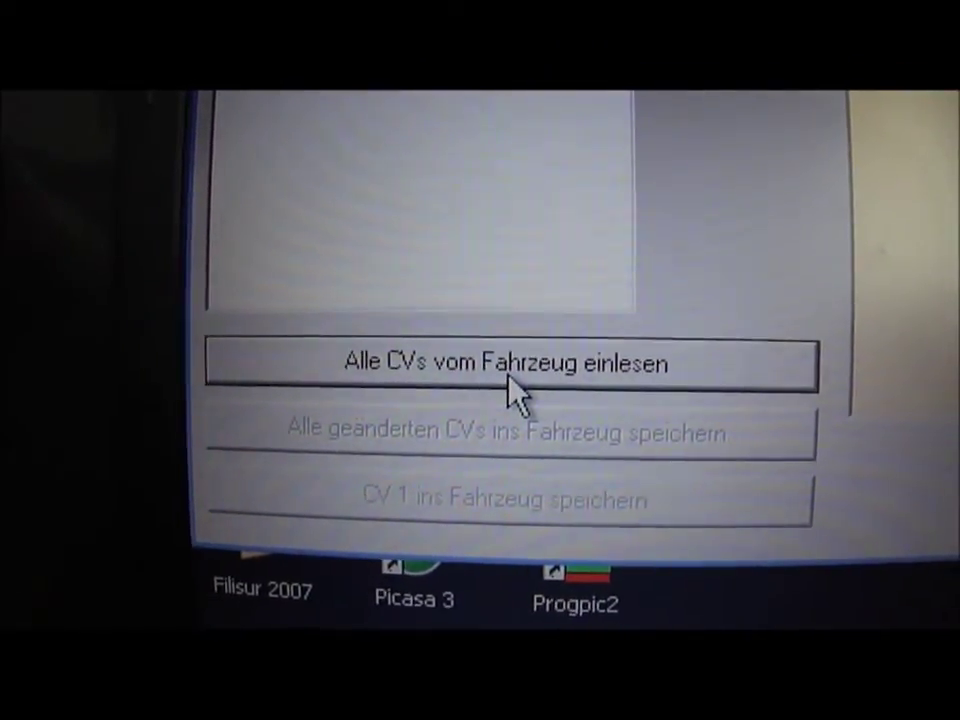
Step: Read all CV values from the vehicle's decoder into the CV list
click(513, 363)
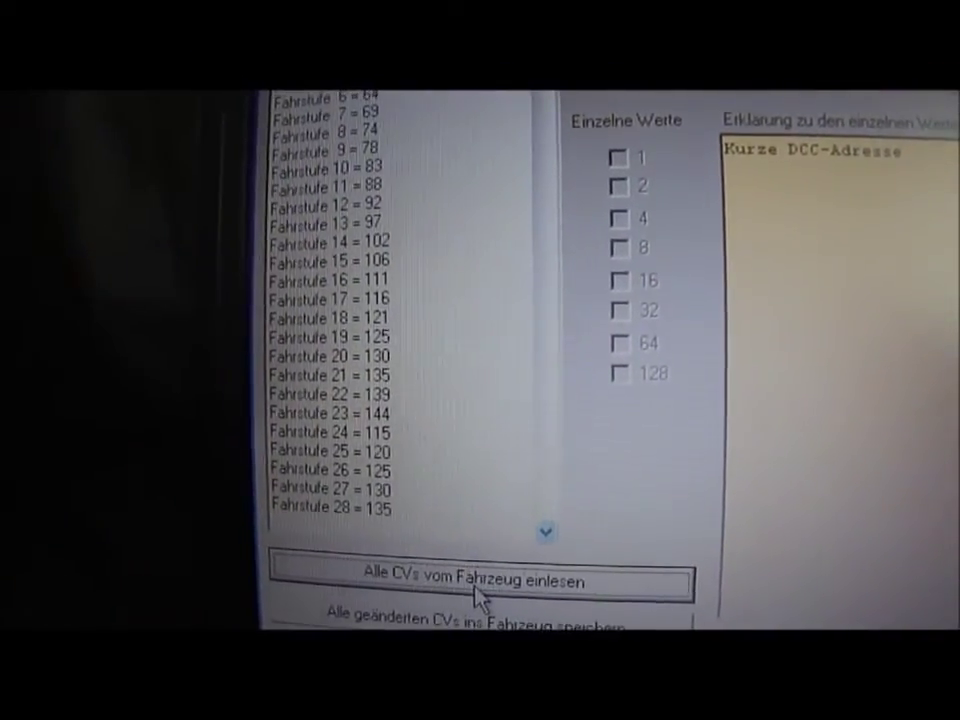
Step: Select CV111 = 0 to show its value and Hallgenerator Funktion explanation
click(483, 581)
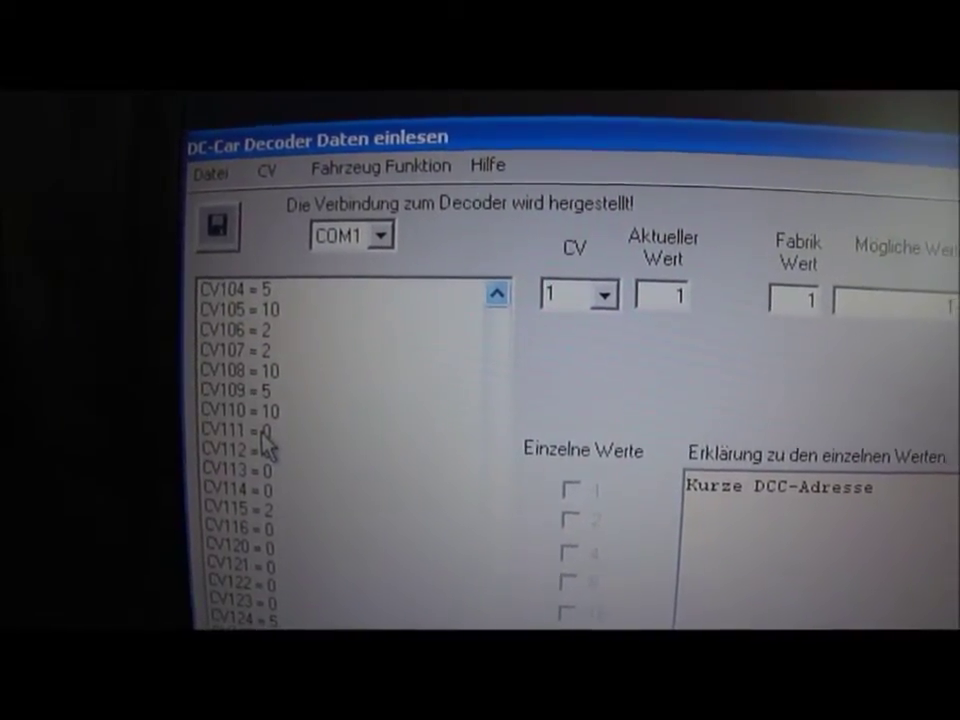
click(240, 428)
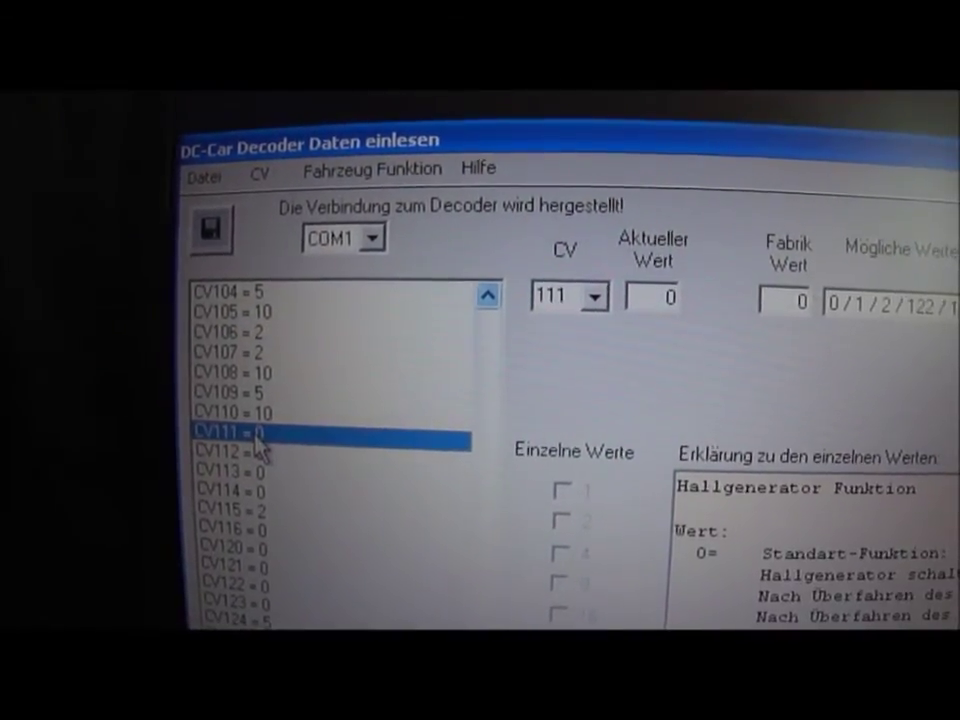